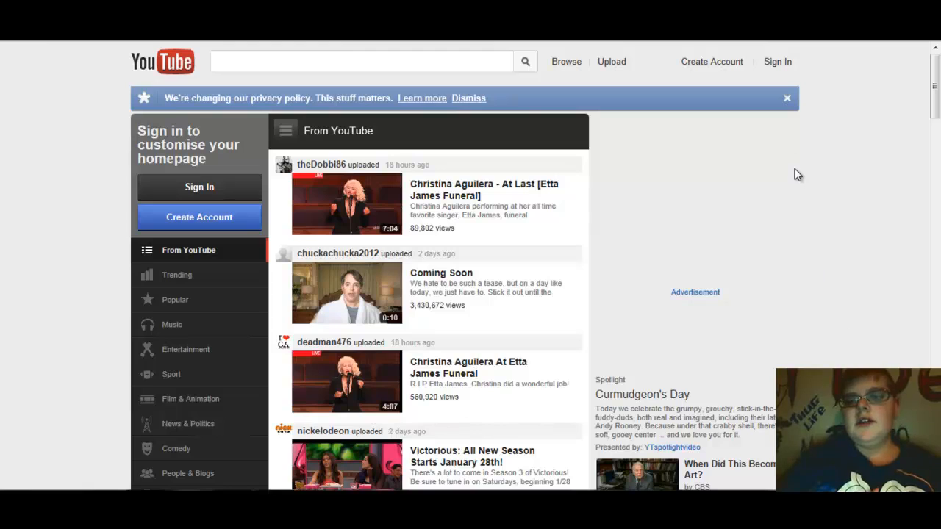
mouse_move(711, 62)
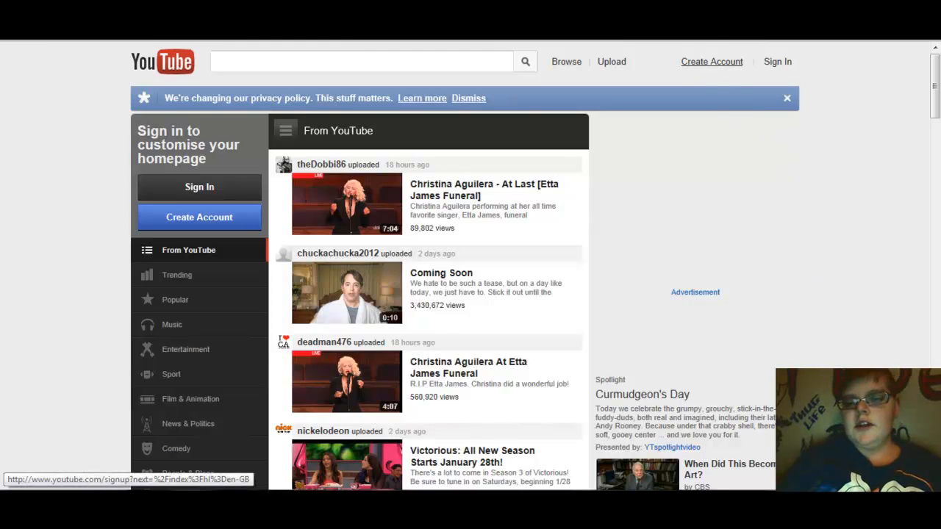
mouse_move(711, 61)
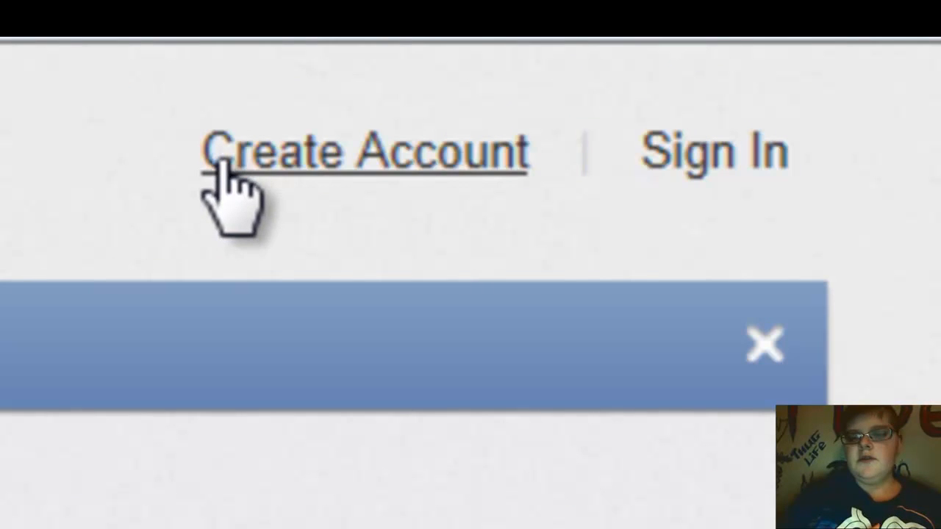
Step: From the YouTube homepage, bring up the Google account sign-up form
left_click(365, 150)
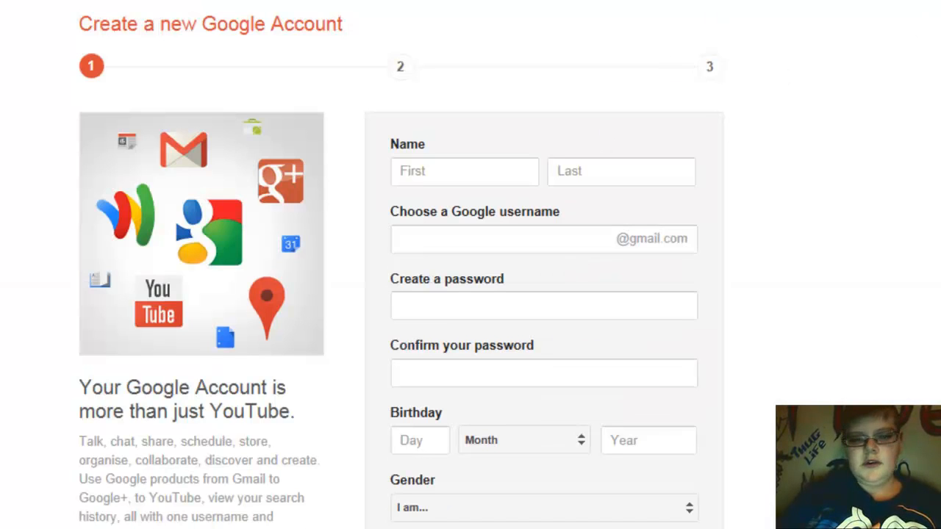
scroll("down", 3)
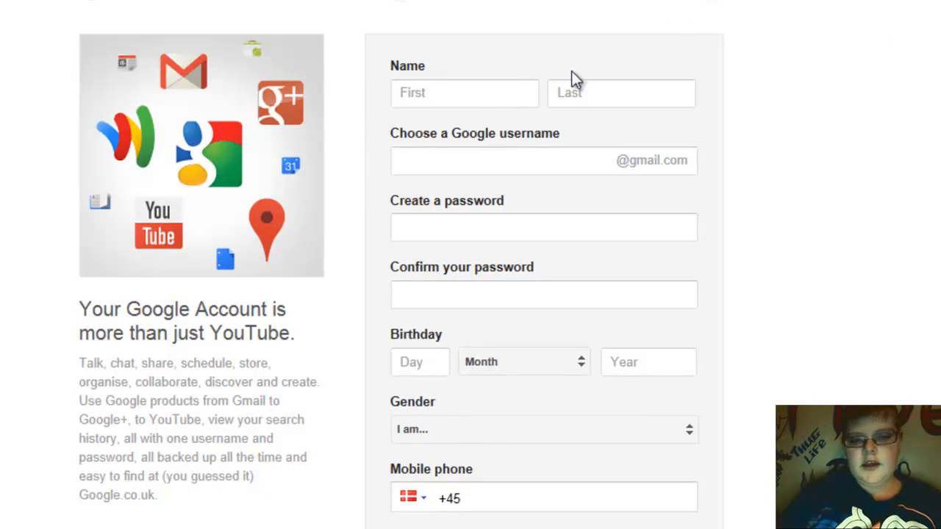
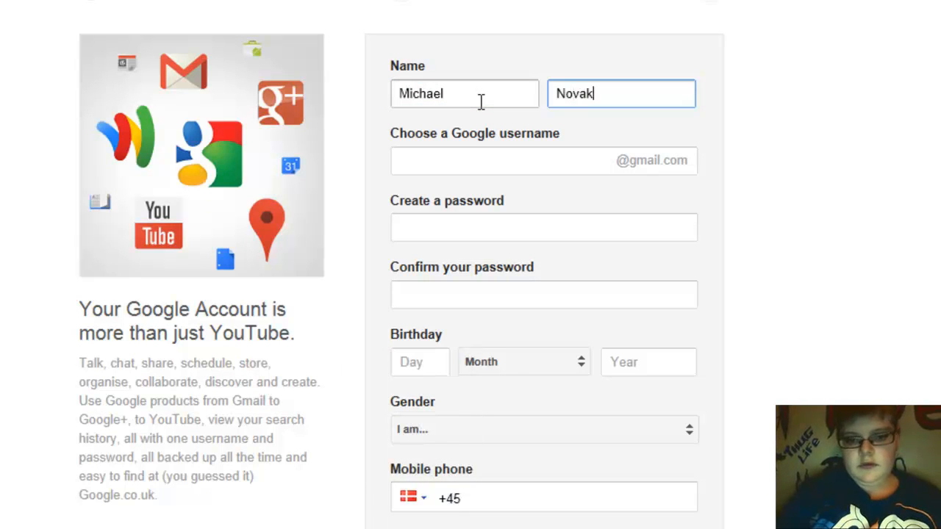
left_click(543, 161)
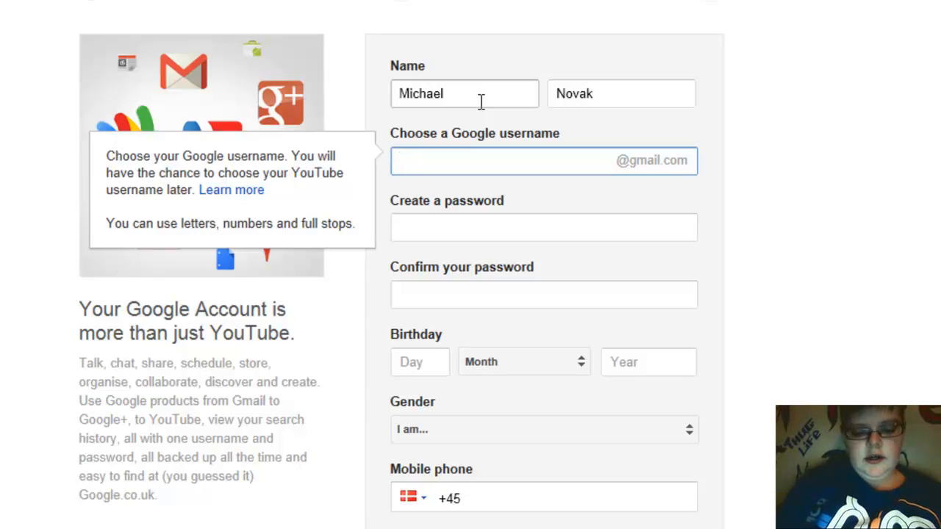
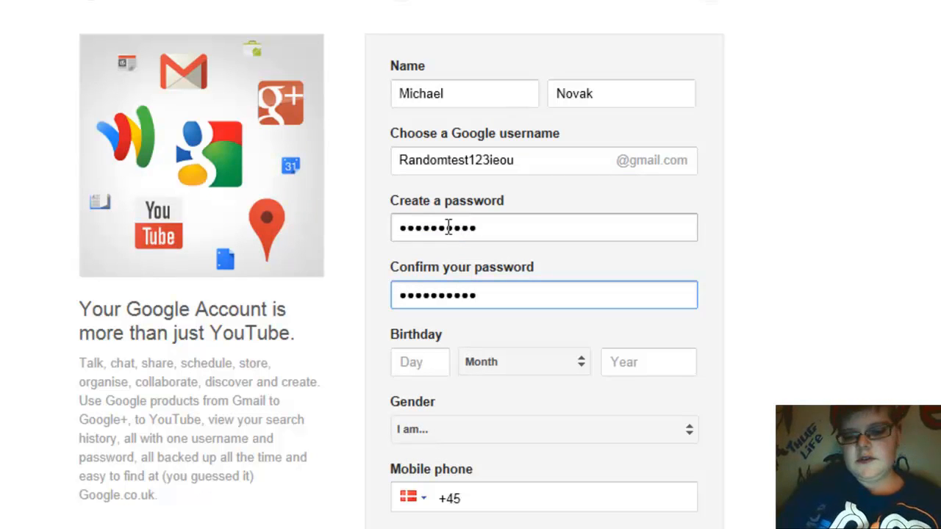
Step: Fill in the birth date with June 1980 and set the gender to Male
left_click(420, 362)
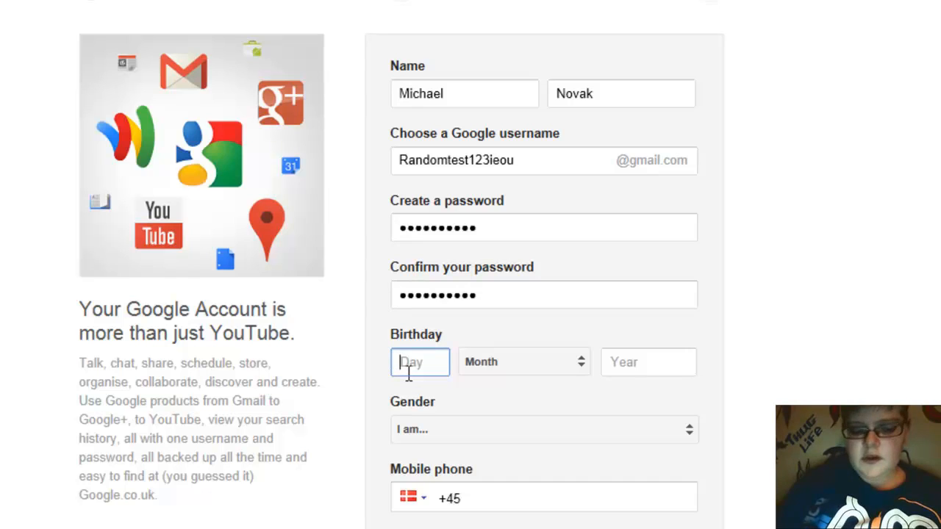
type("25")
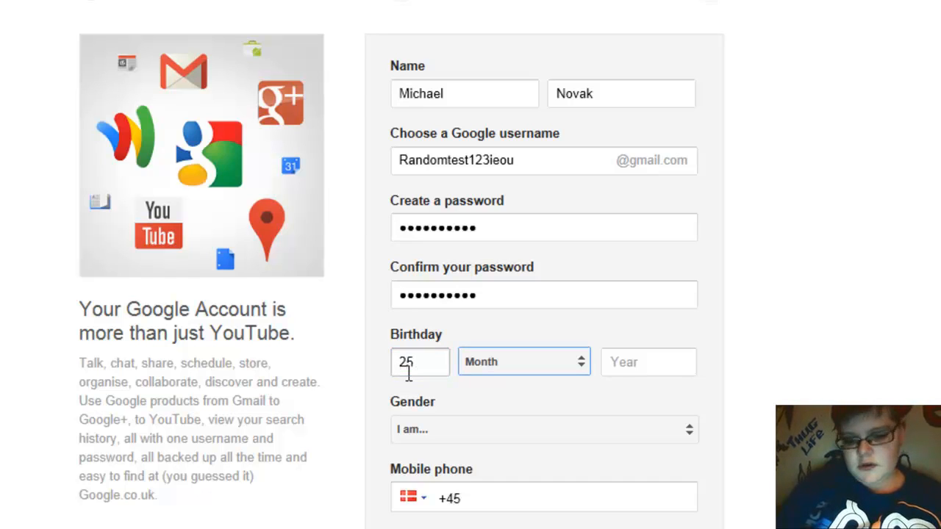
left_click(523, 362)
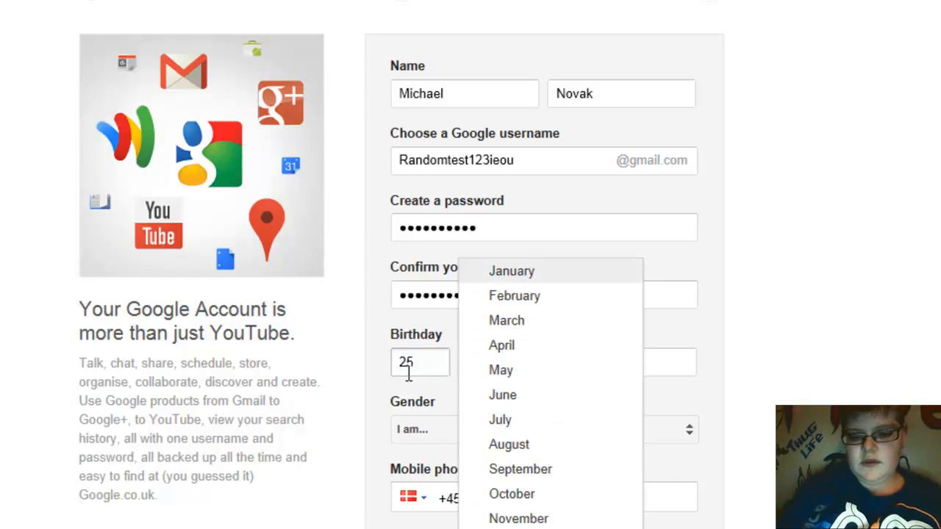
mouse_move(502, 394)
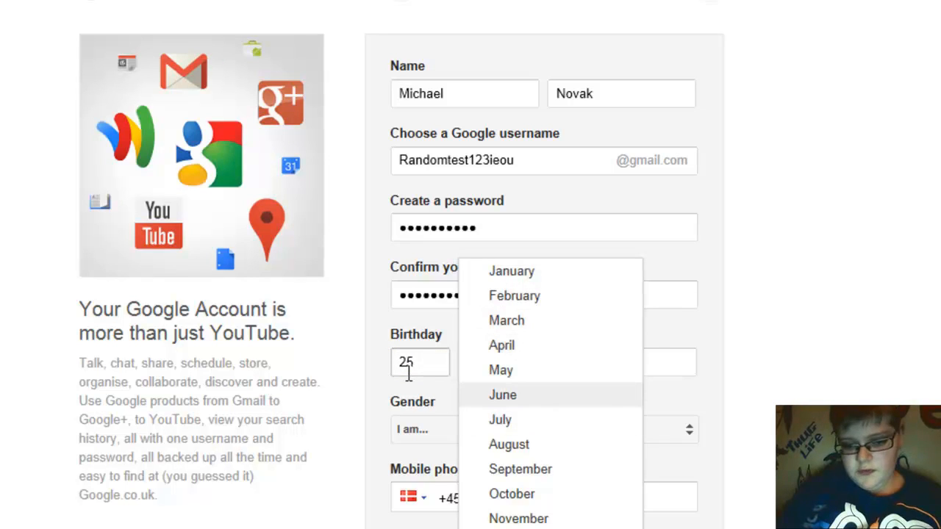
left_click(503, 394)
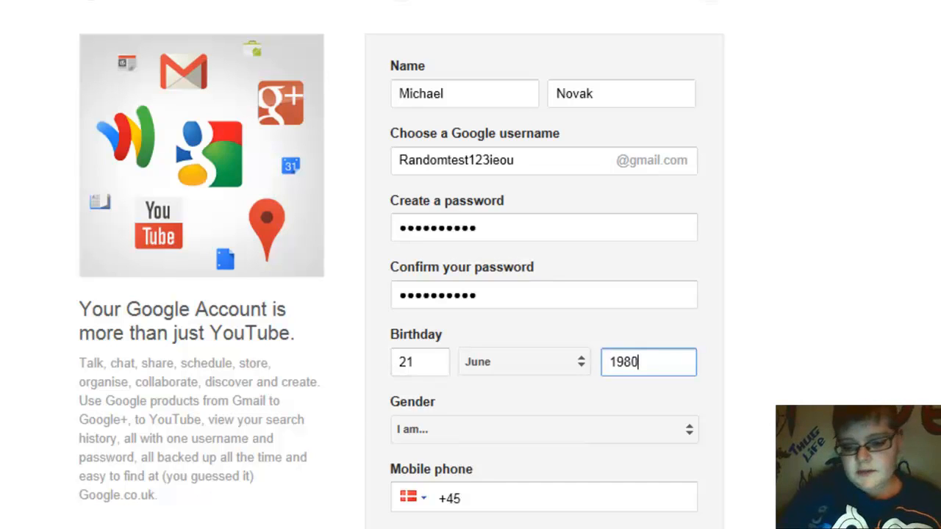
left_click(544, 429)
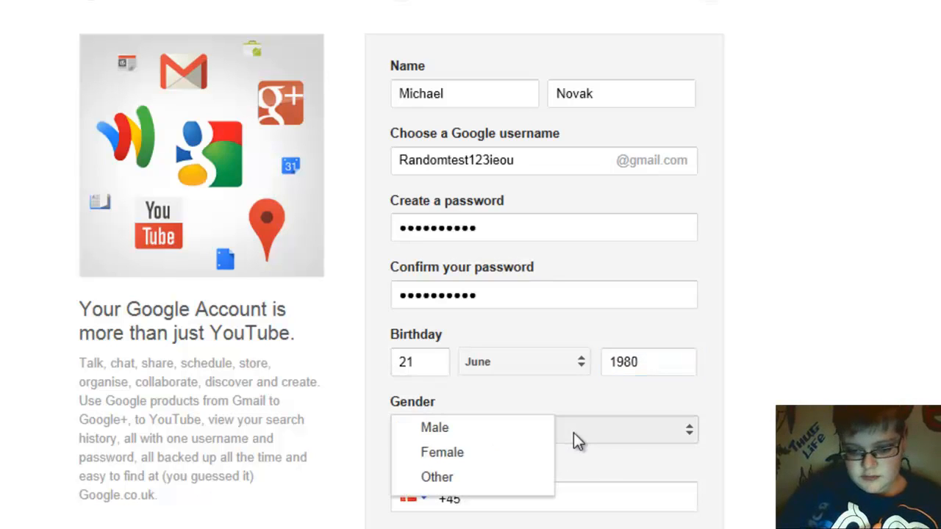
left_click(435, 427)
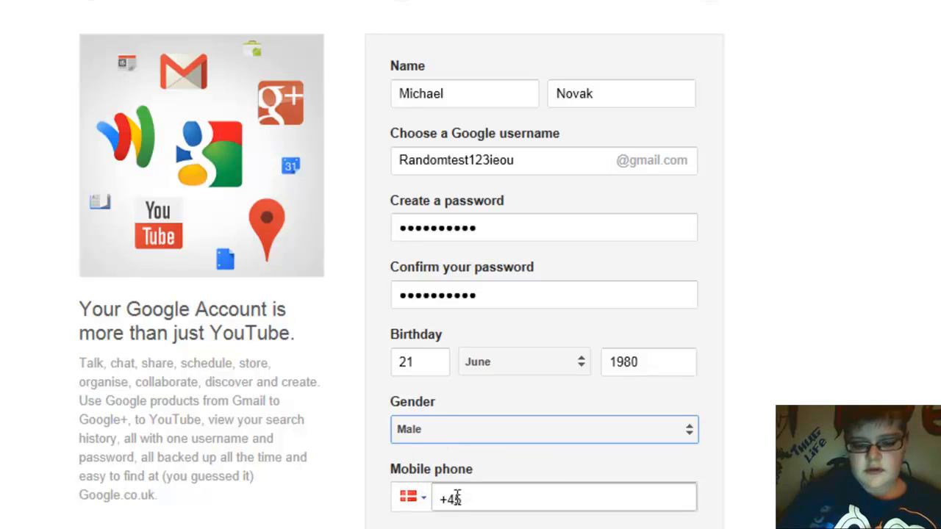
scroll("down", 3)
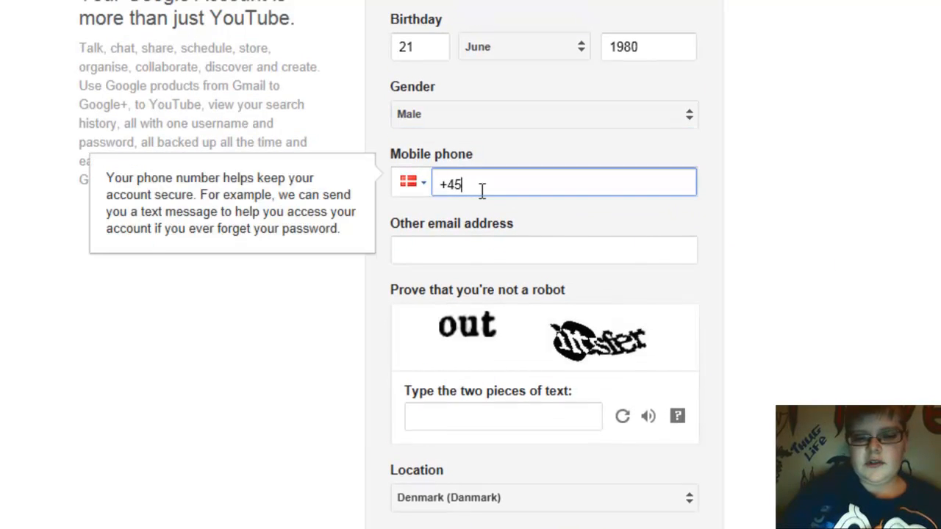
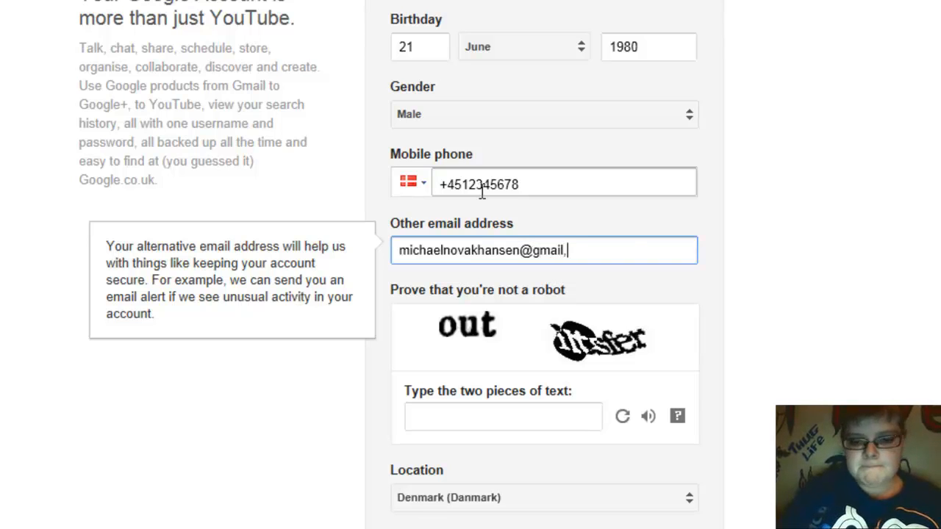
Step: Fill in the captcha text for the robot check
left_click(503, 416)
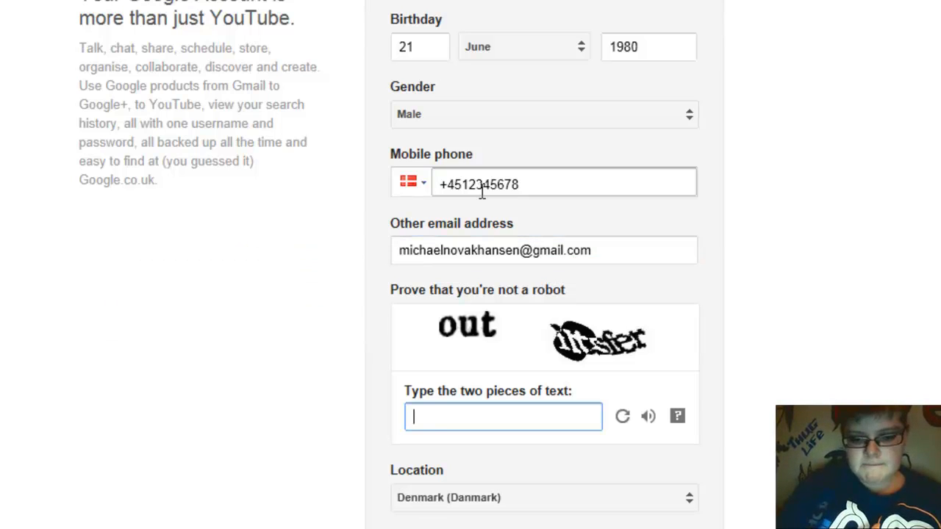
type("out i")
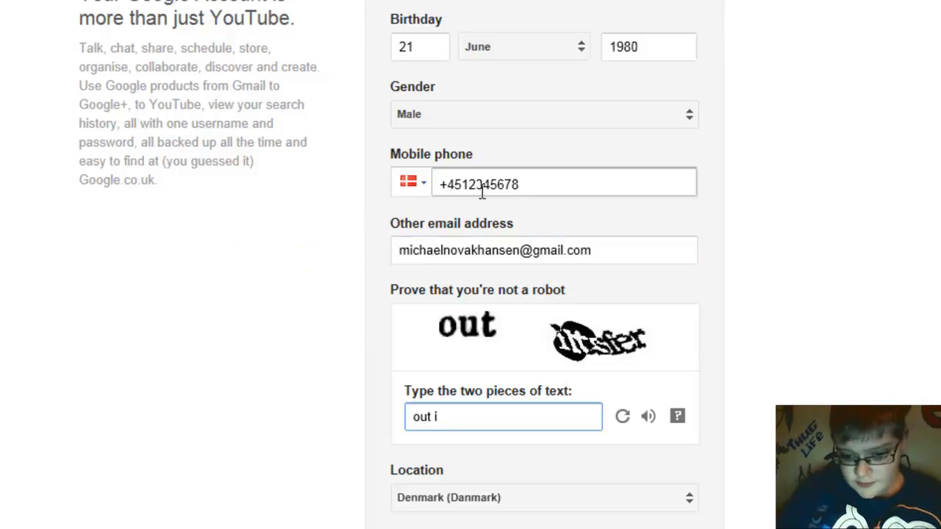
type("lts")
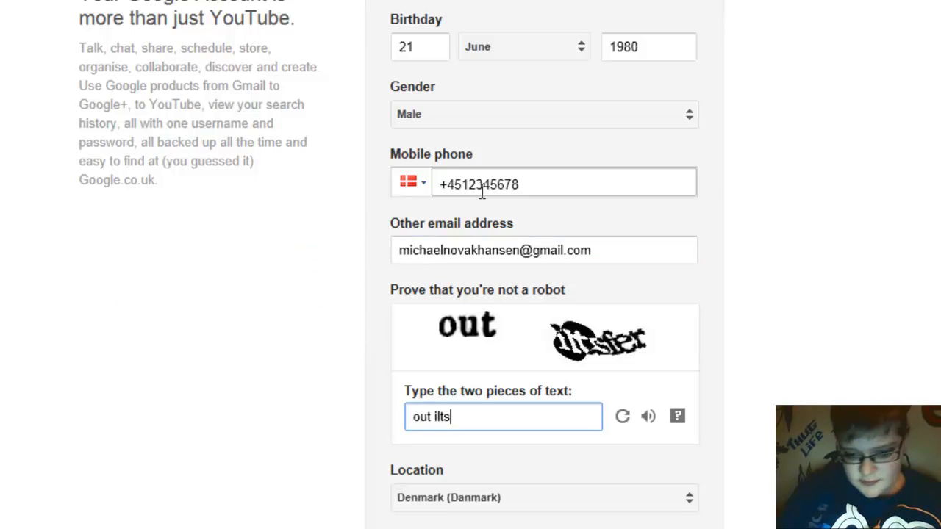
type("fer")
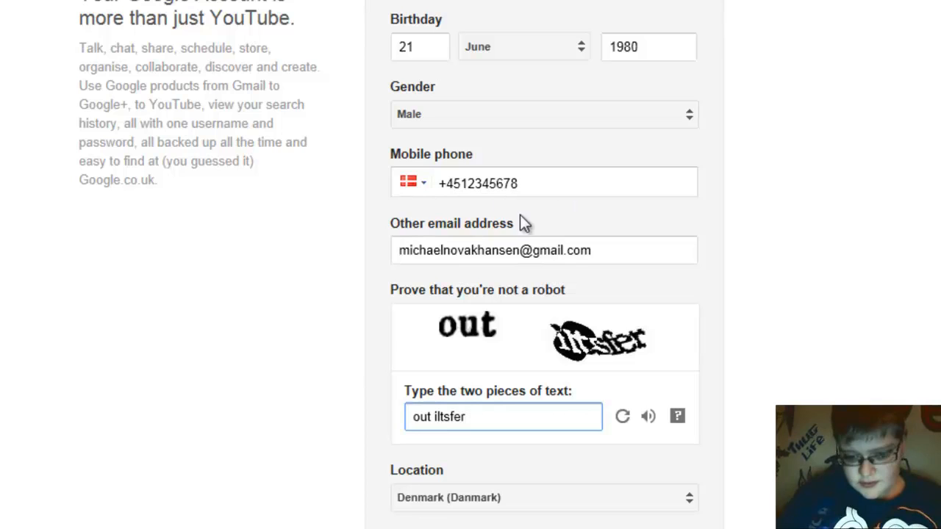
Step: Accept the Terms of Service and submit the form, reaching the profile step
scroll("down", 3)
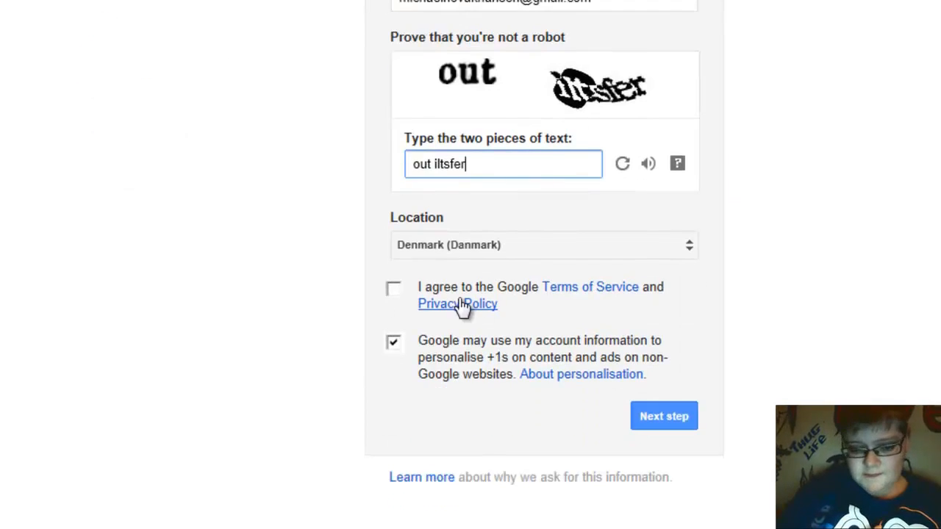
left_click(394, 287)
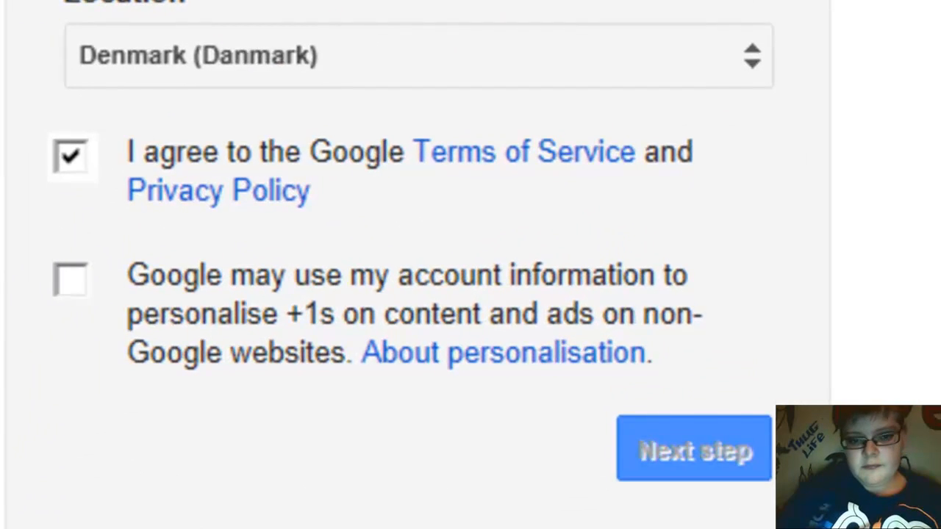
left_click(691, 449)
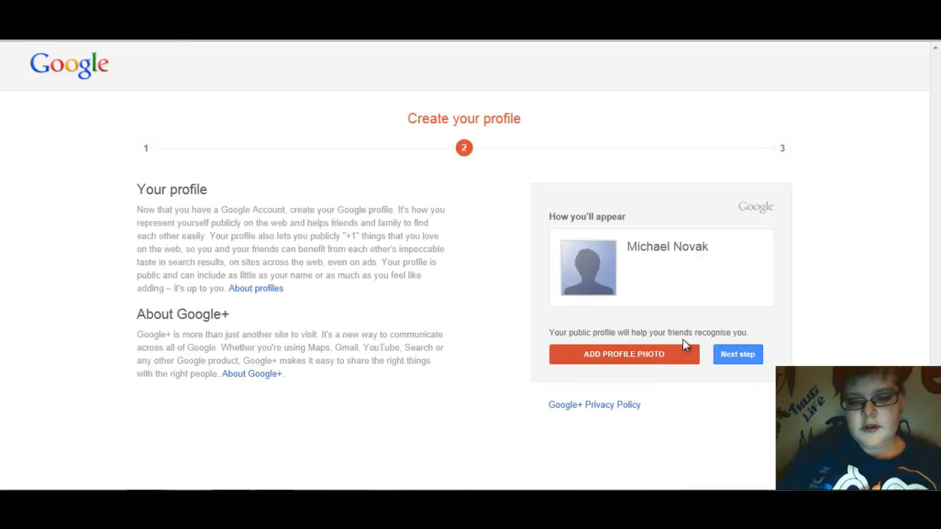
mouse_move(685, 350)
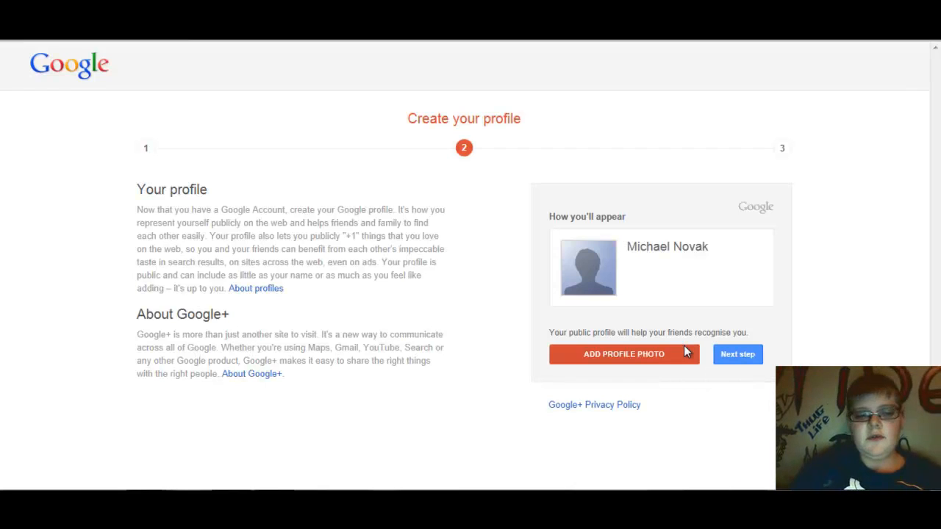
mouse_move(670, 360)
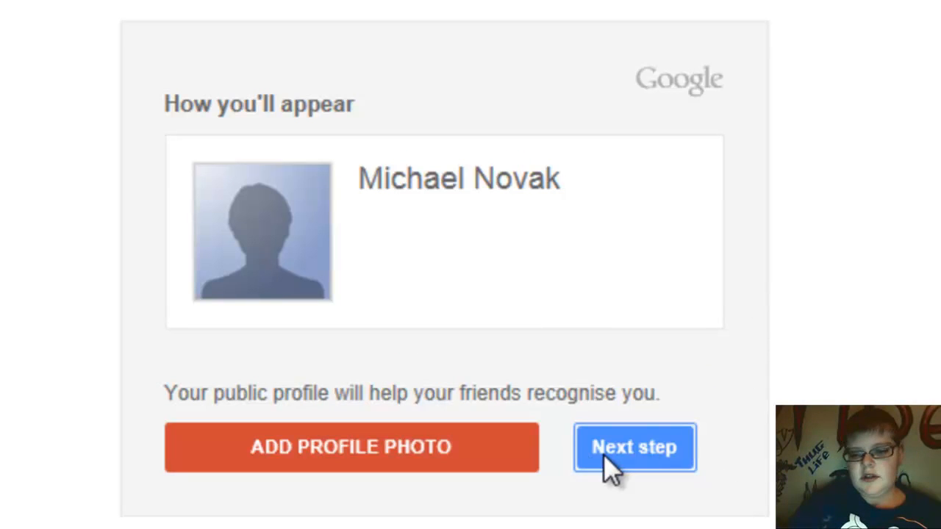
Step: Finish the profile without a photo and return to YouTube with the new account
left_click(634, 447)
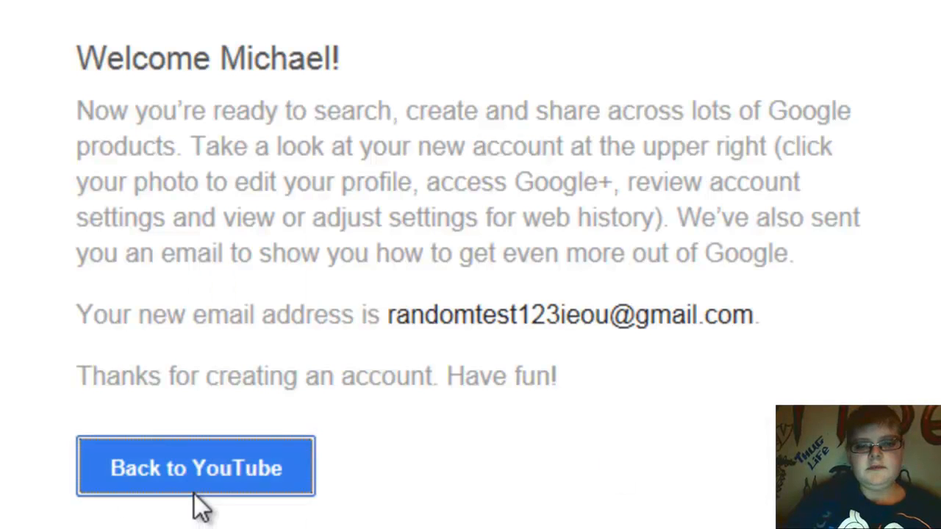
left_click(196, 468)
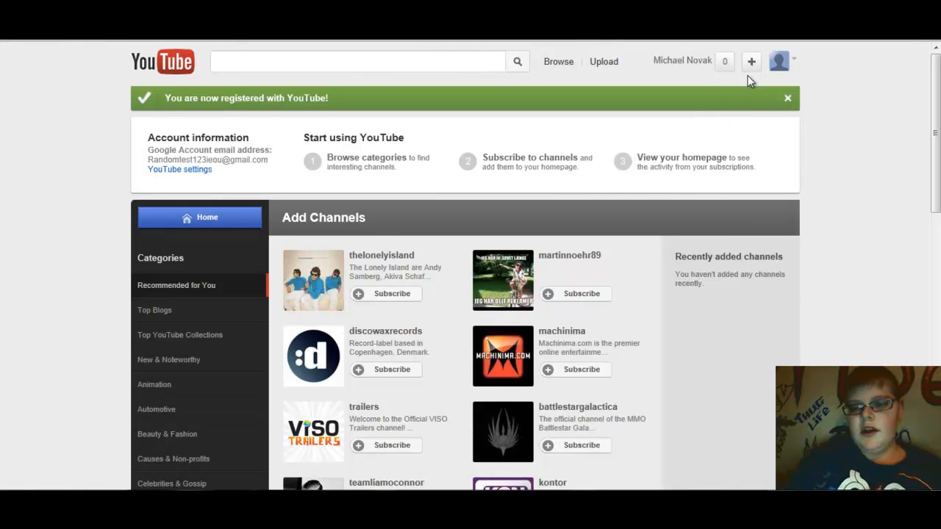
mouse_move(702, 68)
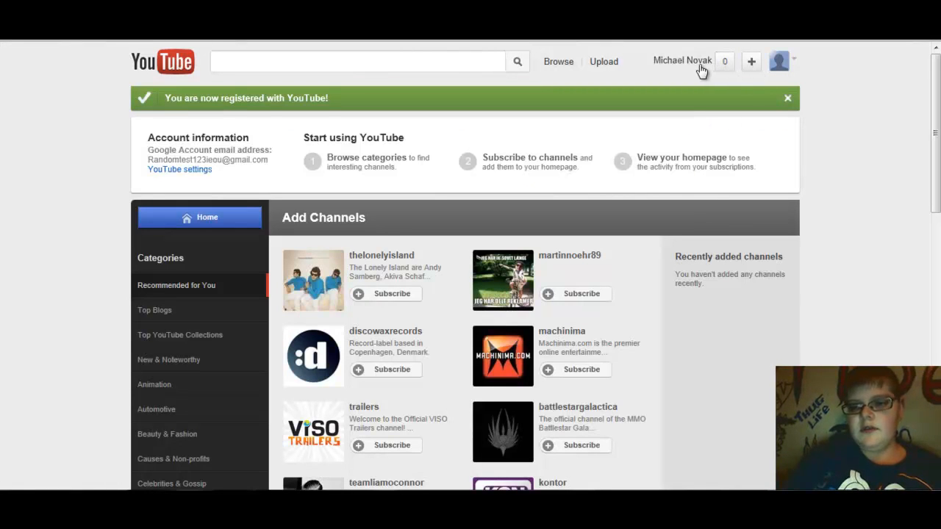
mouse_move(796, 71)
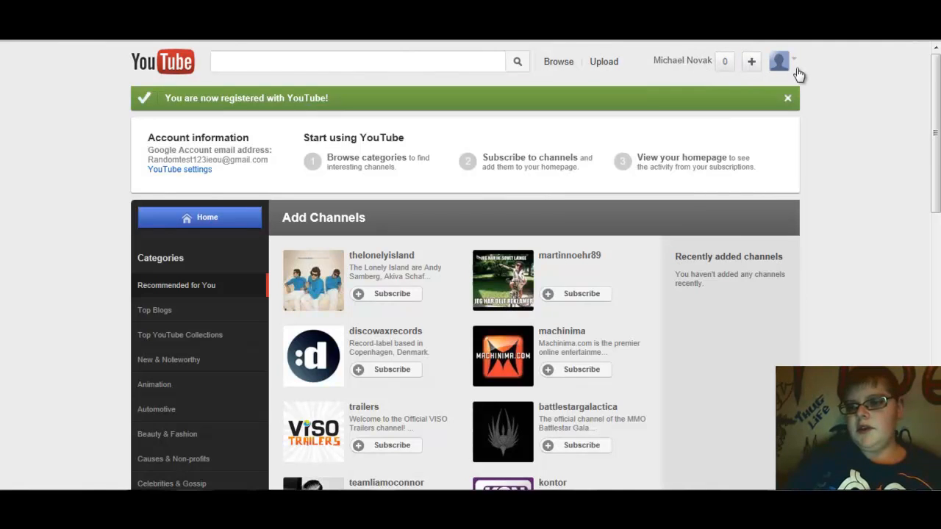
Step: Bring up YouTube's channel username set-up page from the account area
left_click(793, 62)
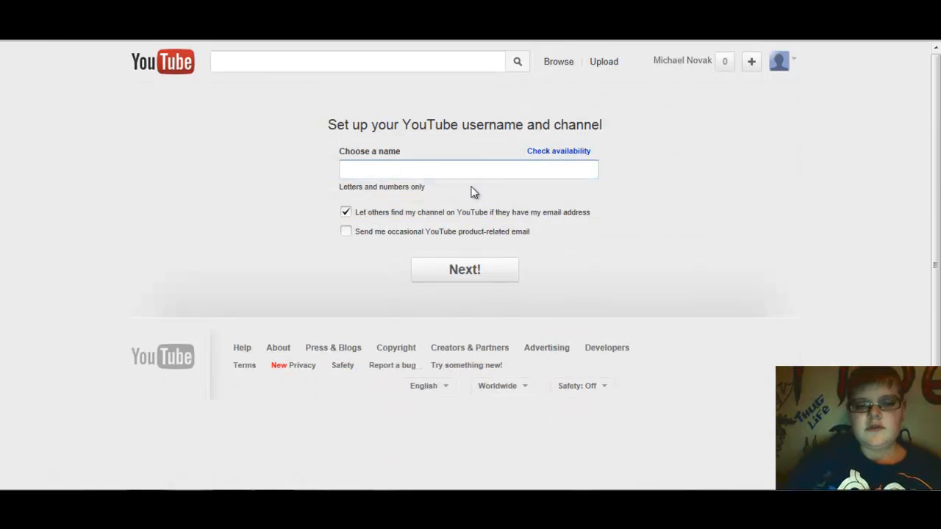
mouse_move(688, 125)
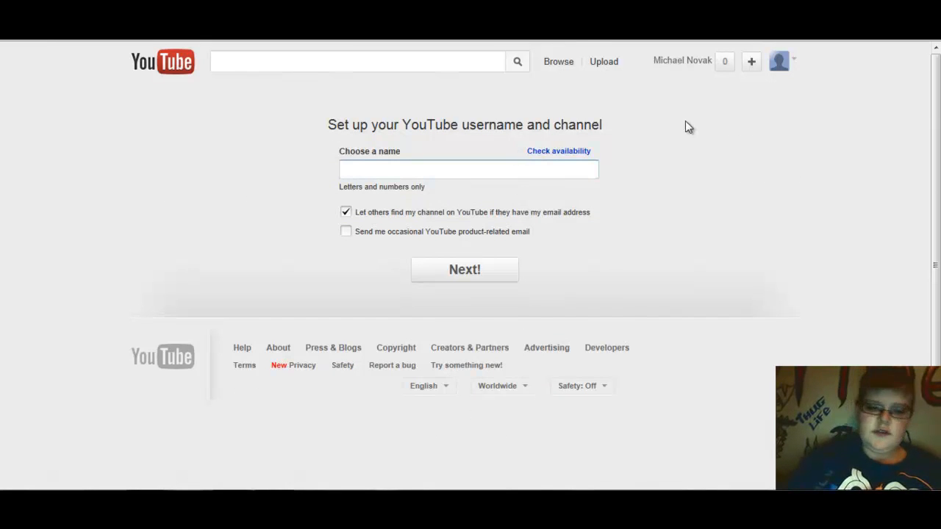
Step: Enter the channel username 'HowToMakeAnYouT...' and check it is available
left_click(468, 169)
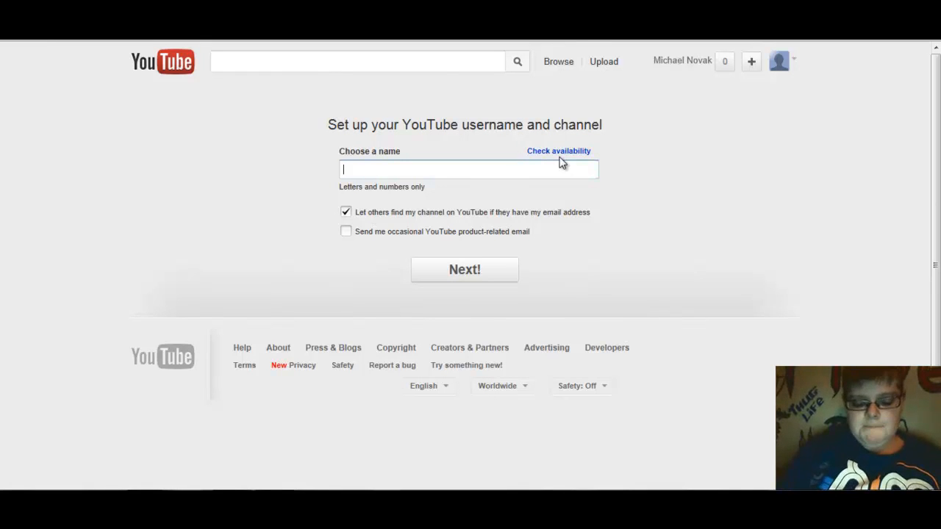
type("H")
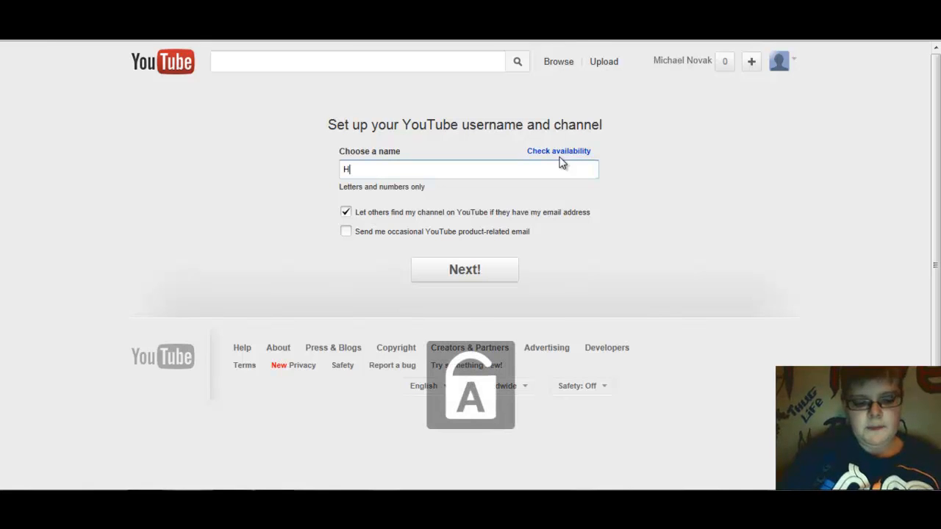
type("owToMa")
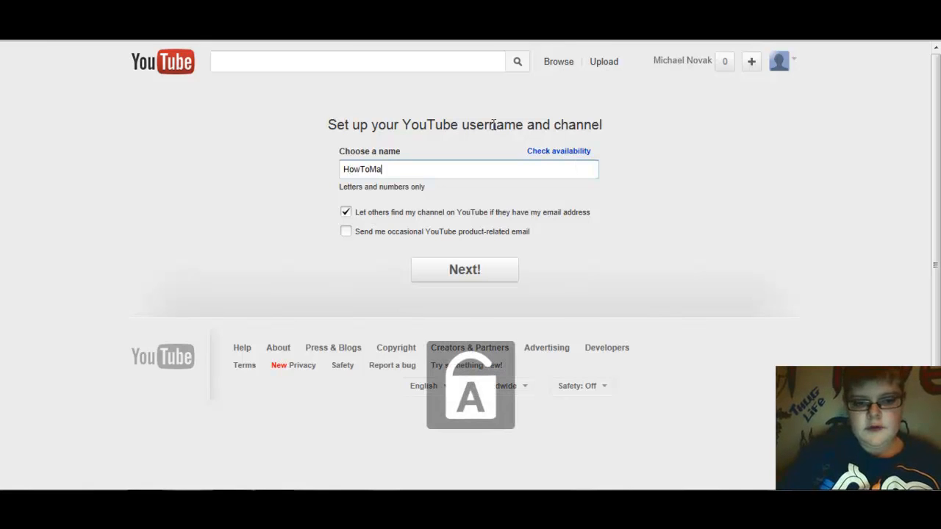
type("keAn")
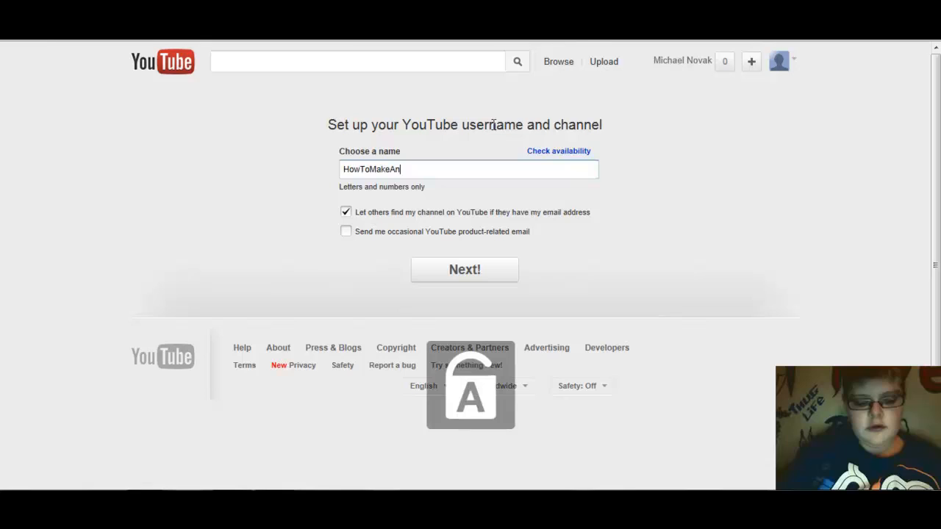
type("YouT")
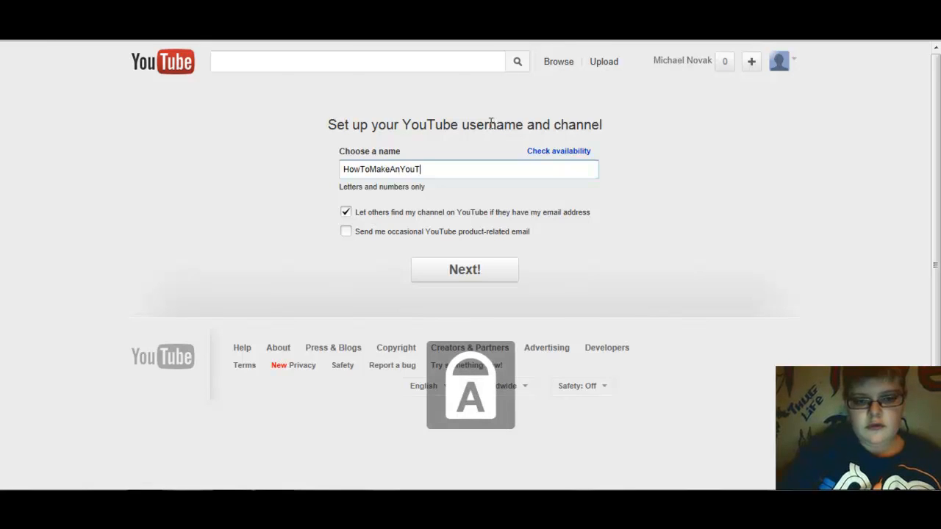
type("y")
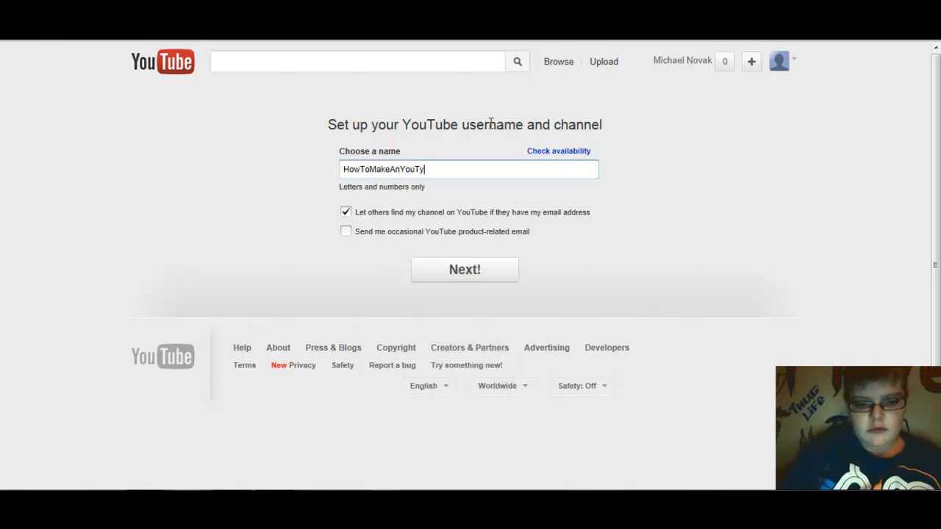
type("ve")
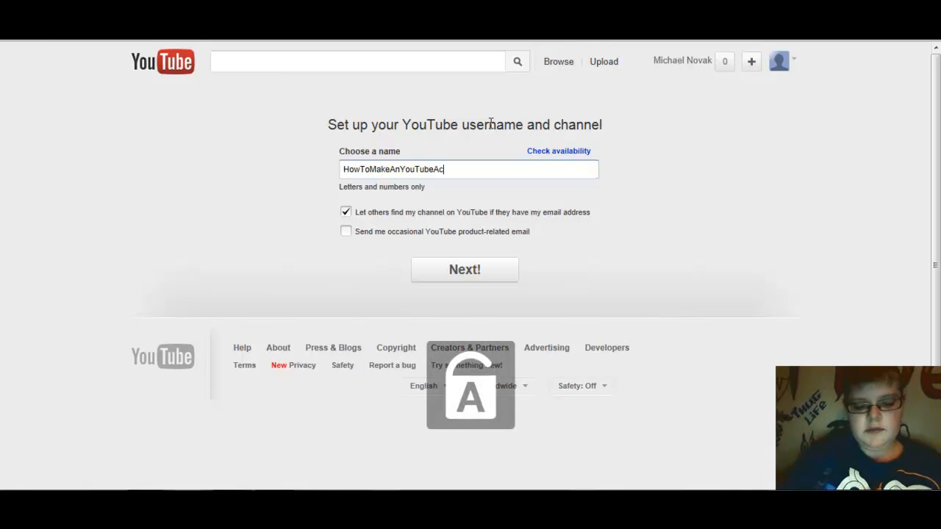
key("Backspace")
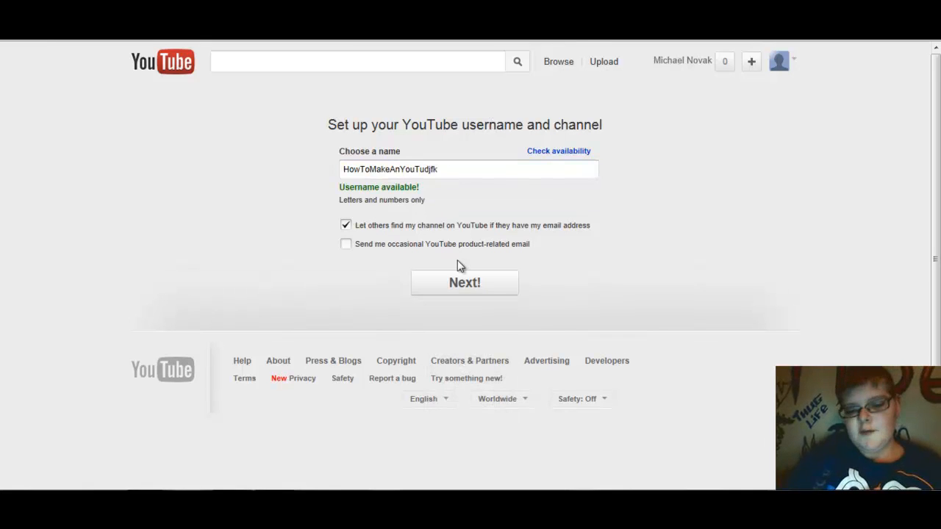
mouse_move(464, 283)
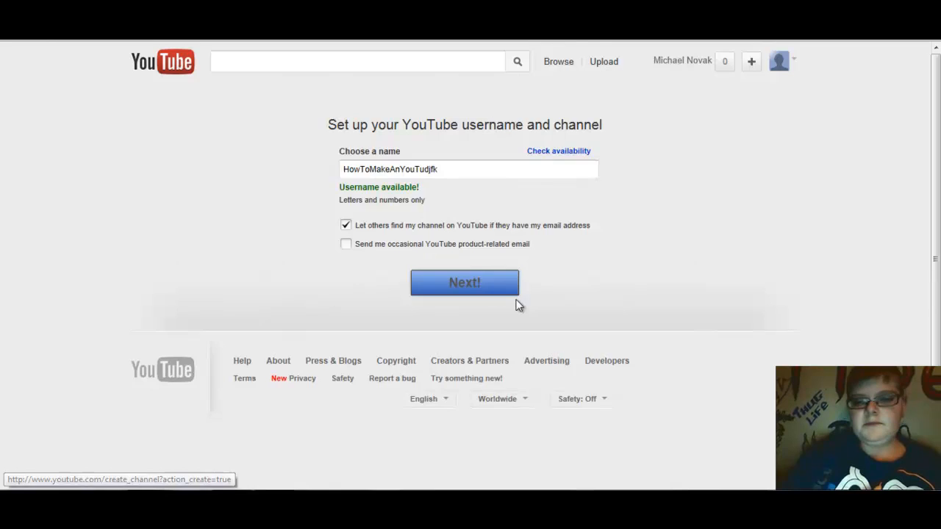
Step: Confirm the available username and create the channel
left_click(465, 282)
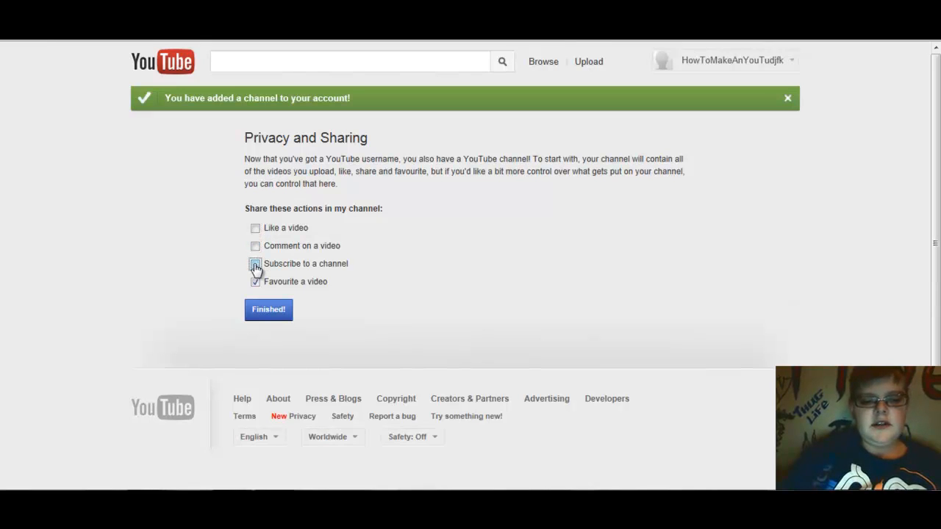
Step: Leave all channel actions unshared and finish the privacy and sharing setup
left_click(255, 282)
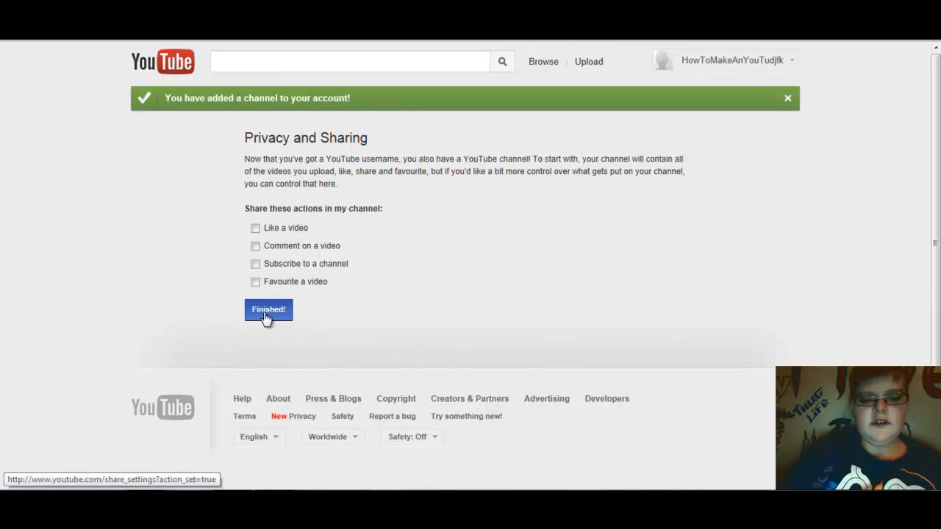
left_click(268, 308)
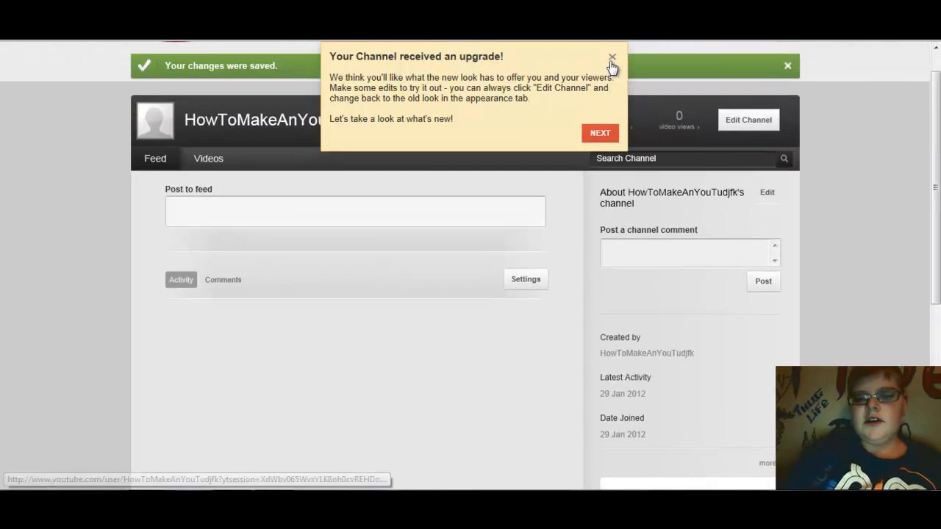
Step: Dismiss the channel upgrade notice and look over the empty new channel page
left_click(612, 58)
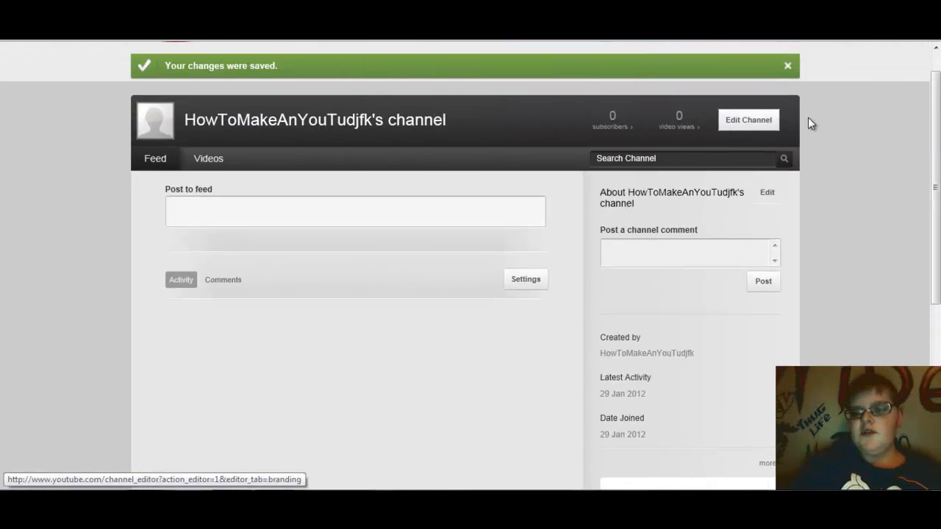
scroll("up", 3)
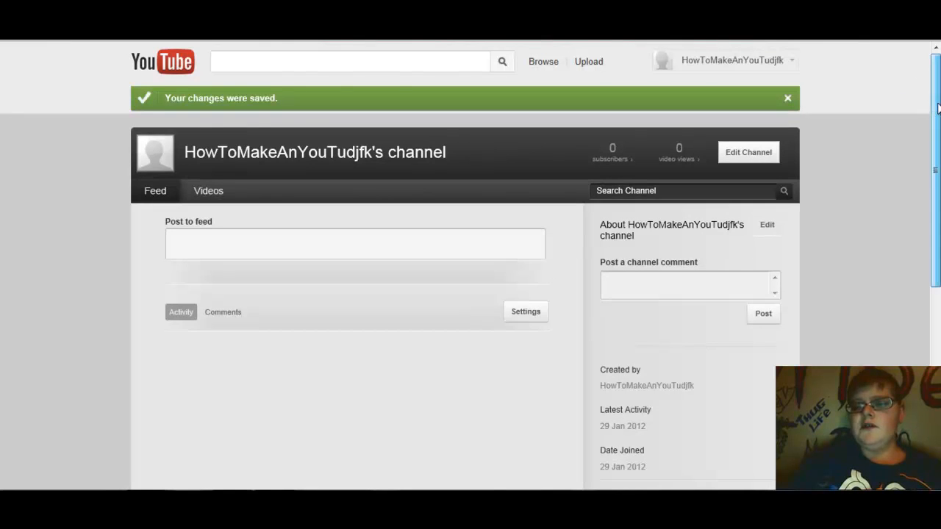
scroll("down", 3)
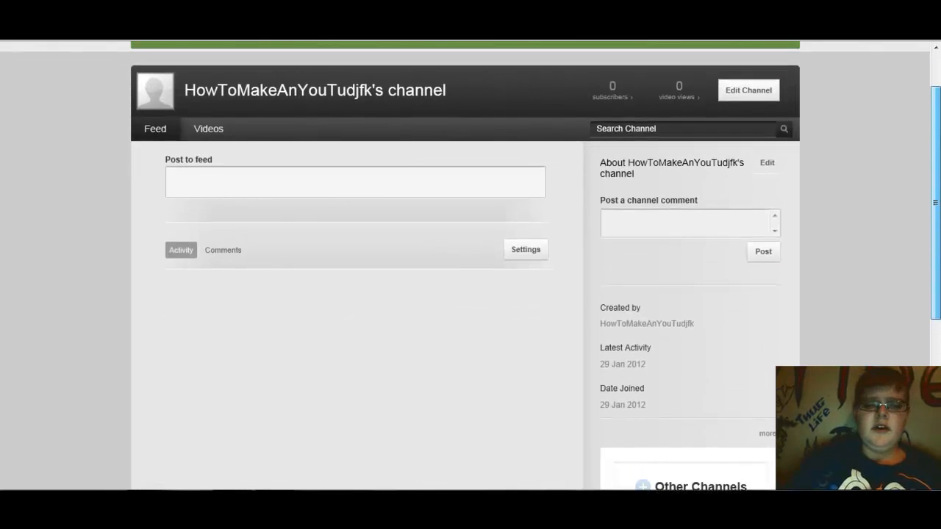
scroll("up", 3)
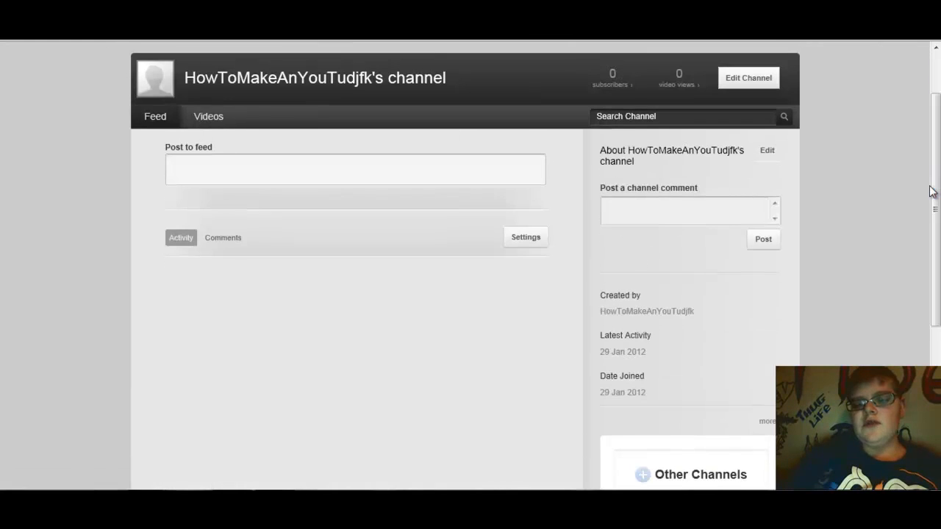